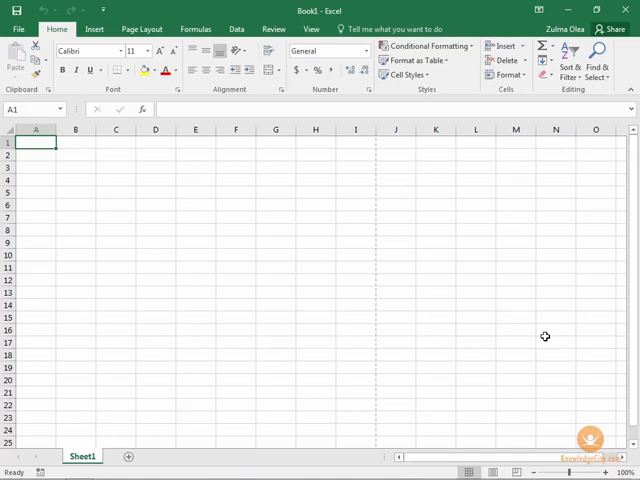
pyautogui.moveTo(562, 90)
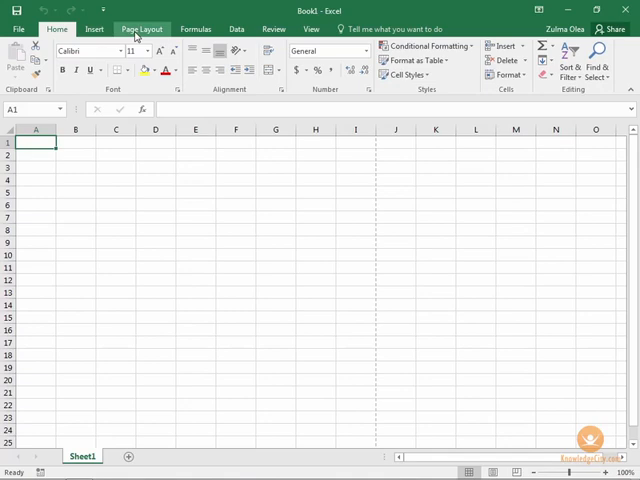
pyautogui.moveTo(236, 28)
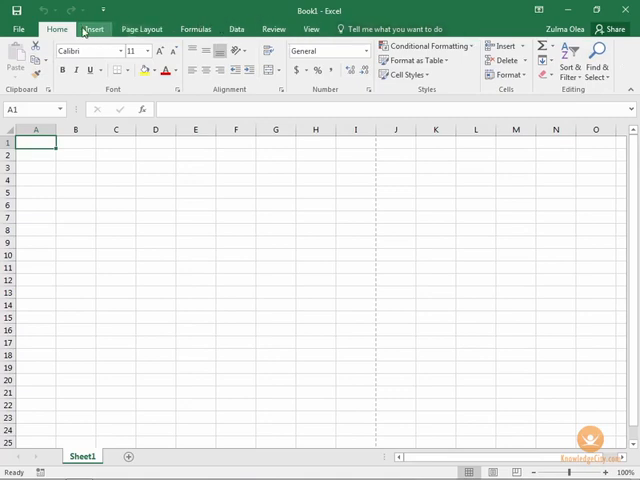
# Browse the Insert, Page Layout, Formulas, Data, Review and View tabs, then return to Home.
pyautogui.click(93, 28)
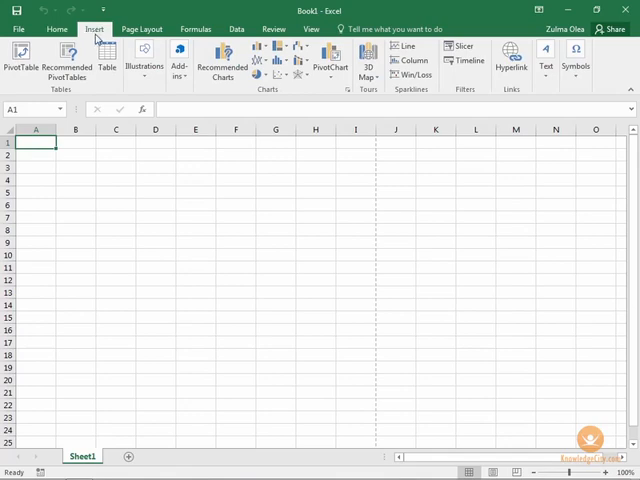
pyautogui.moveTo(96, 36)
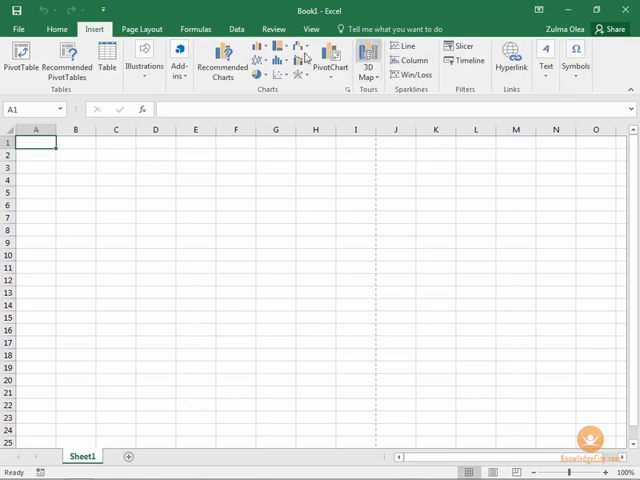
pyautogui.click(140, 28)
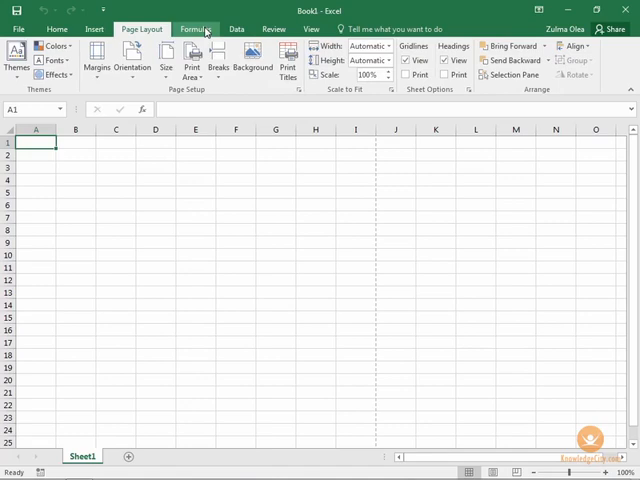
pyautogui.click(194, 28)
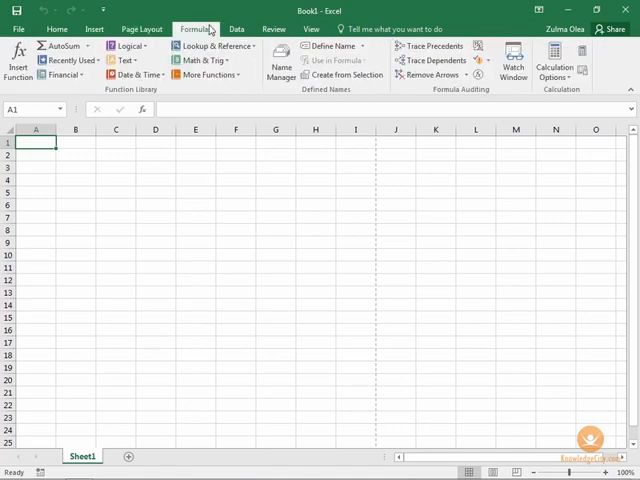
pyautogui.click(236, 28)
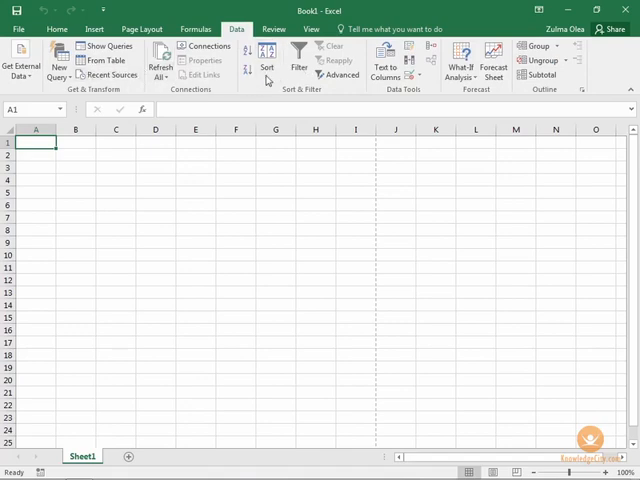
pyautogui.click(274, 28)
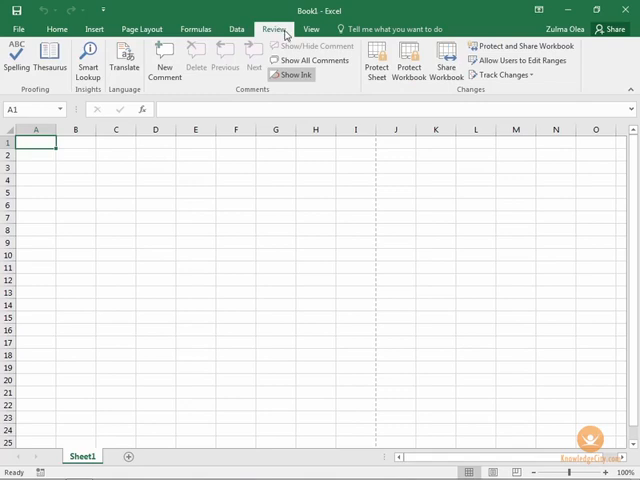
pyautogui.click(313, 28)
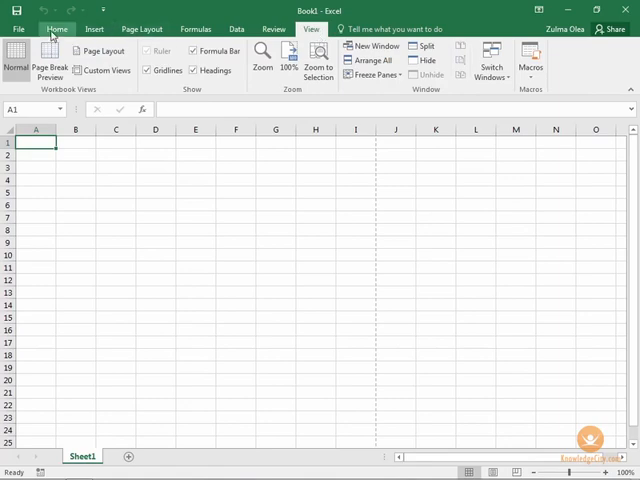
pyautogui.click(56, 28)
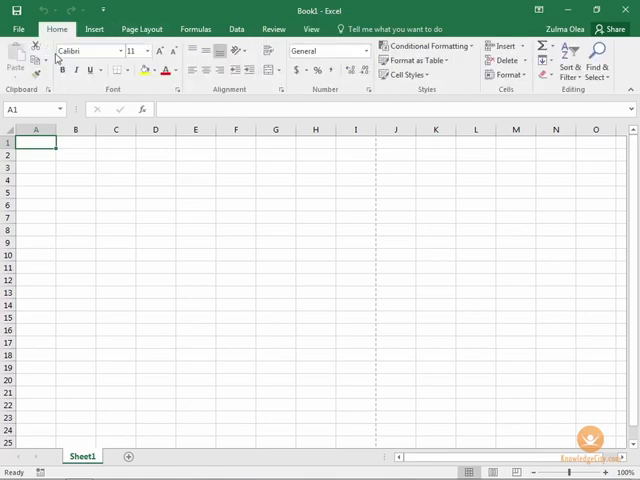
pyautogui.moveTo(629, 73)
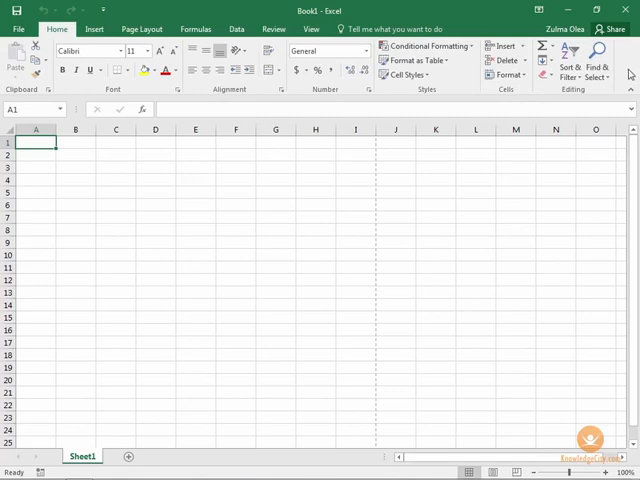
pyautogui.moveTo(628, 72)
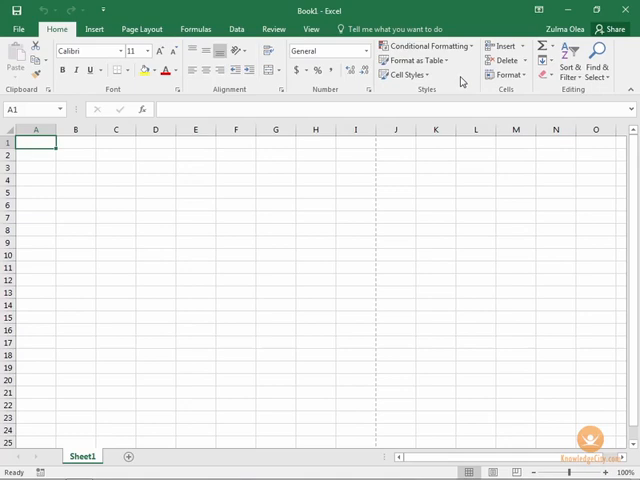
pyautogui.moveTo(452, 322)
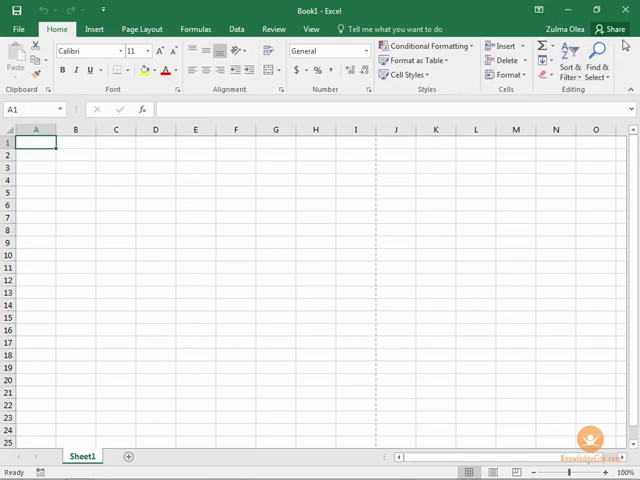
pyautogui.moveTo(540, 11)
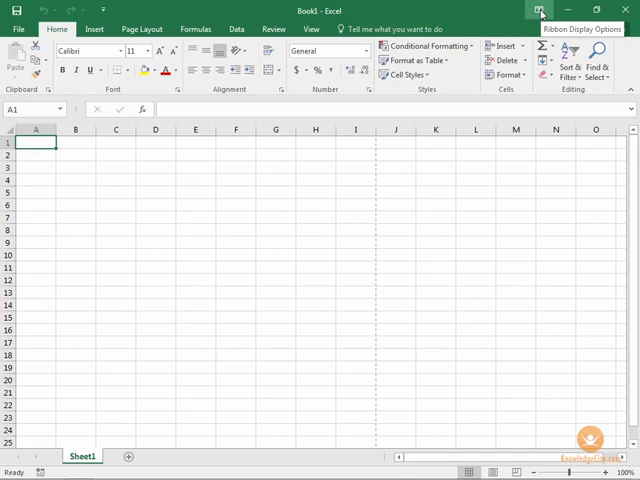
# Set the ribbon to Show Tabs and briefly preview the Home commands.
pyautogui.click(540, 11)
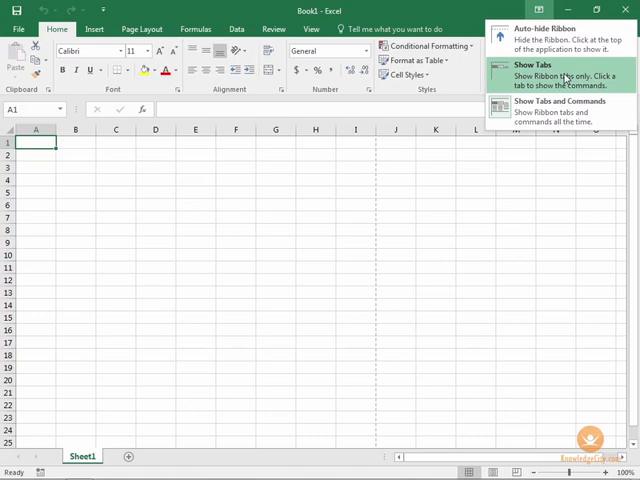
pyautogui.click(528, 64)
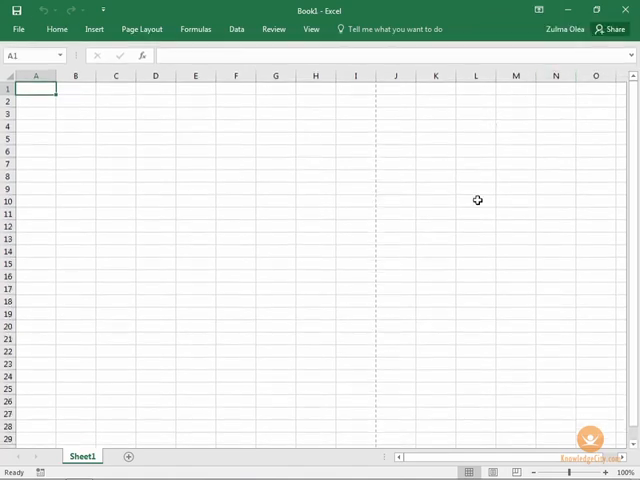
pyautogui.moveTo(154, 85)
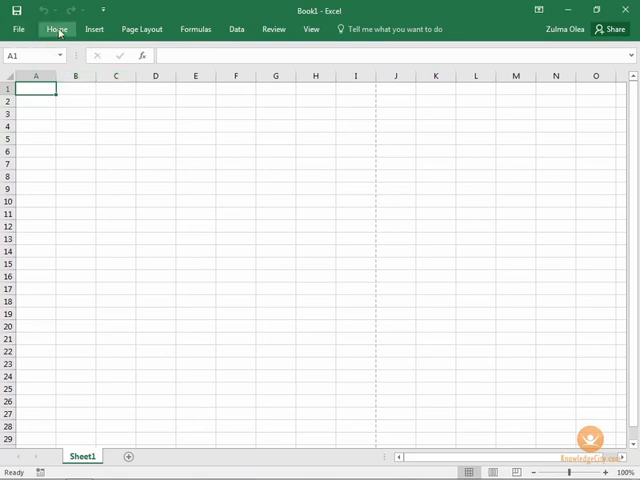
pyautogui.click(57, 29)
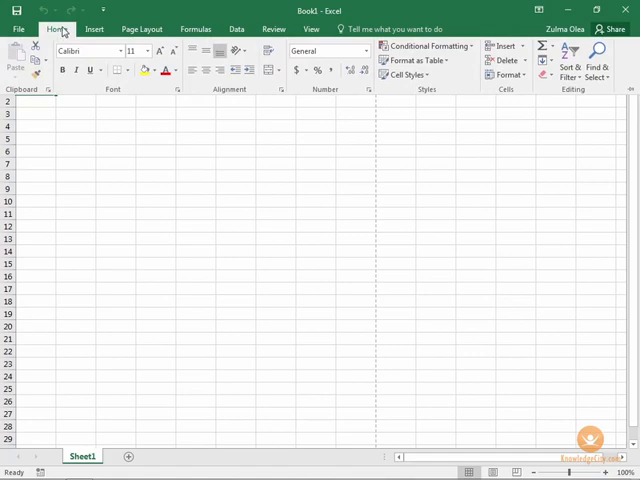
pyautogui.click(94, 28)
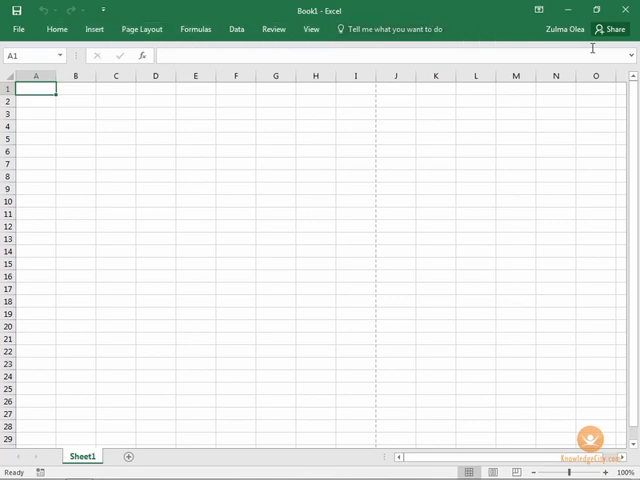
# Switch the ribbon to Auto-hide Ribbon, then reopen the ribbon display choices.
pyautogui.click(544, 11)
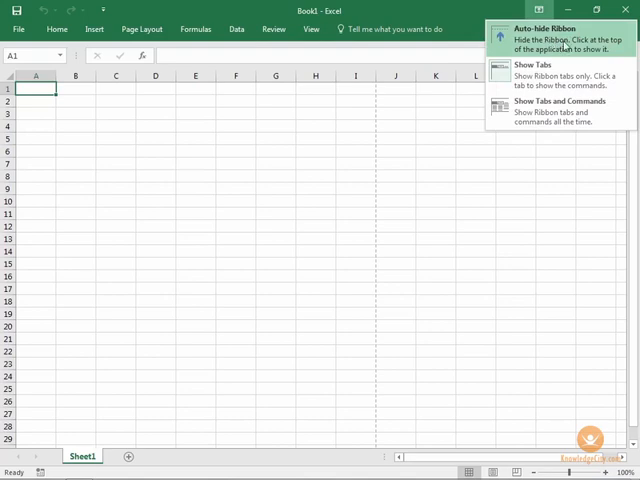
pyautogui.click(540, 33)
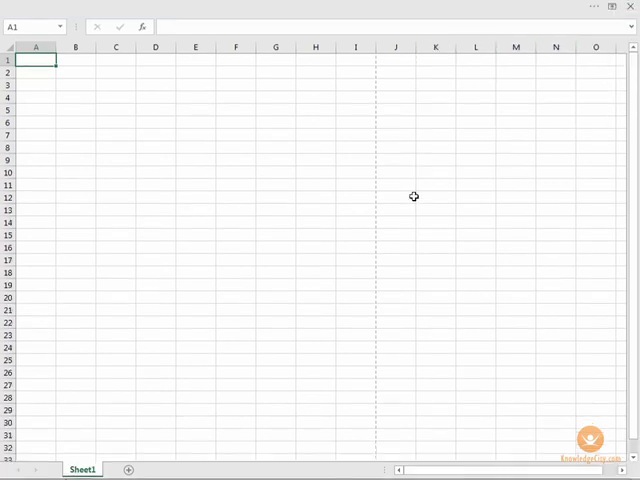
pyautogui.moveTo(281, 7)
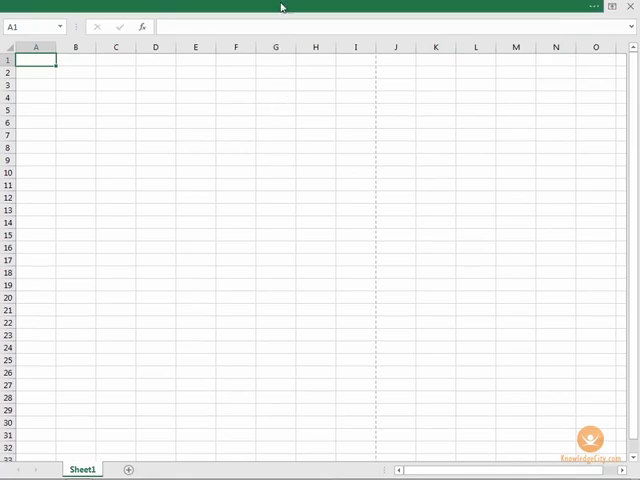
pyautogui.moveTo(300, 9)
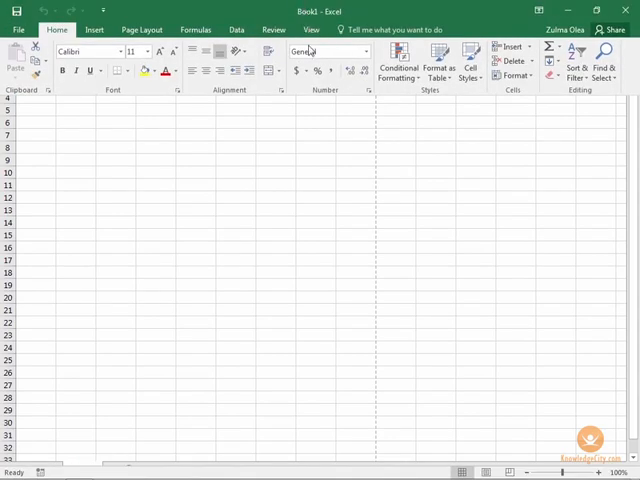
pyautogui.moveTo(141, 196)
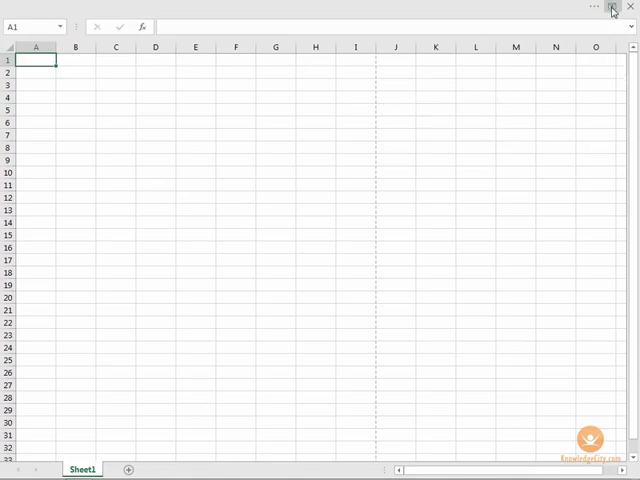
pyautogui.moveTo(612, 9)
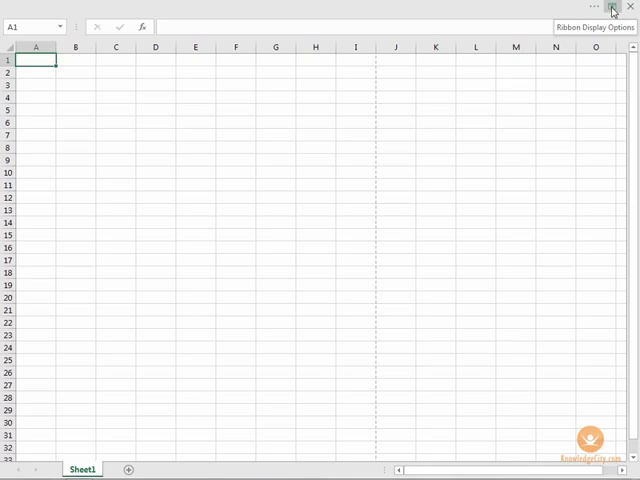
pyautogui.click(600, 7)
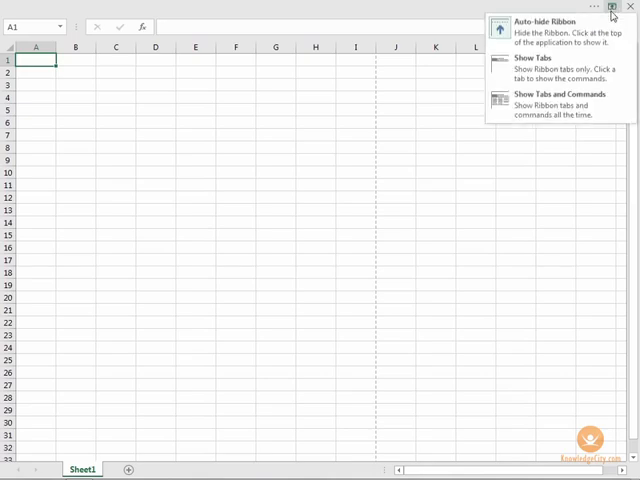
pyautogui.moveTo(550, 104)
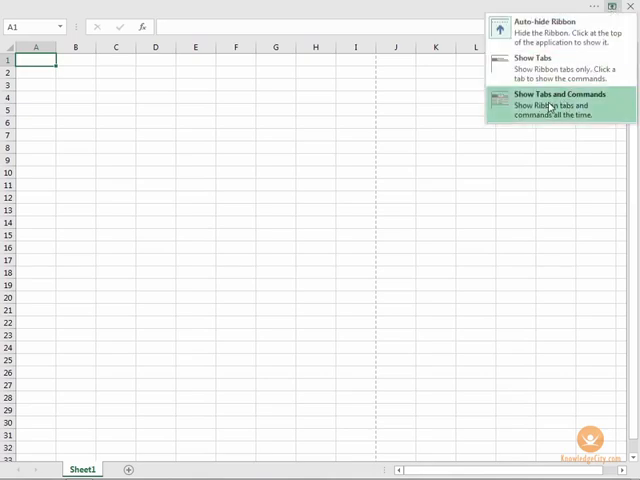
# Choose Show Tabs and Commands to keep the full ribbon visible.
pyautogui.click(548, 100)
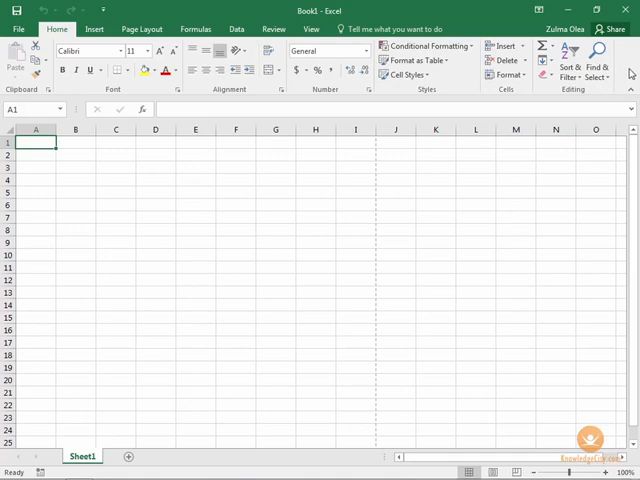
pyautogui.moveTo(625, 62)
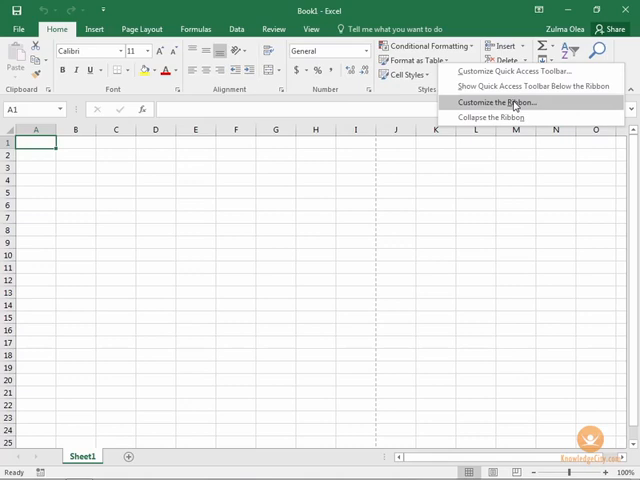
# In Excel Options under Customize Ribbon, tick the Developer main tab.
pyautogui.click(499, 102)
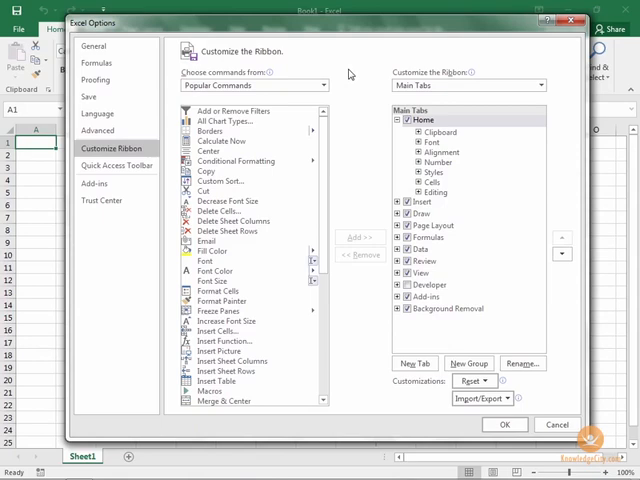
pyautogui.moveTo(245, 78)
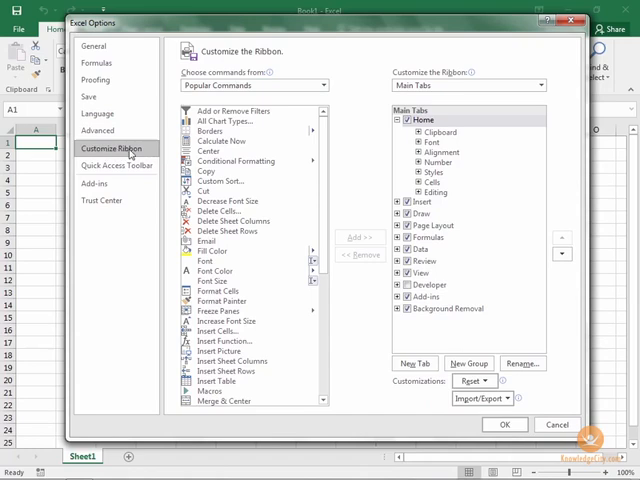
pyautogui.moveTo(122, 153)
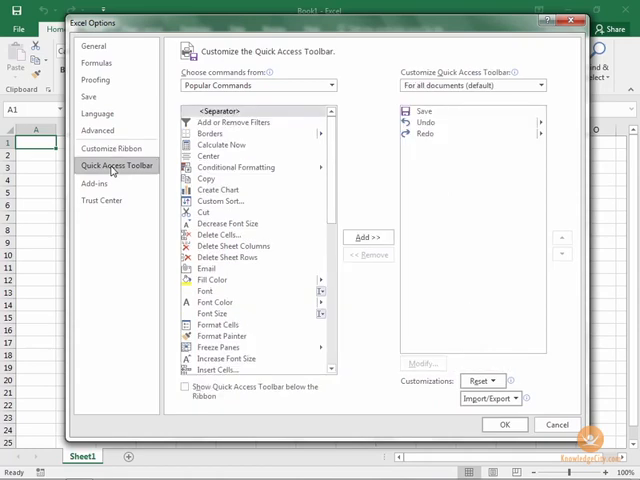
pyautogui.moveTo(261, 61)
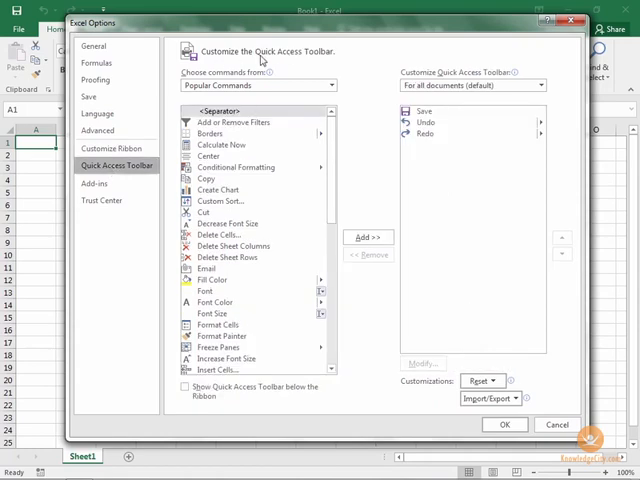
pyautogui.moveTo(330, 63)
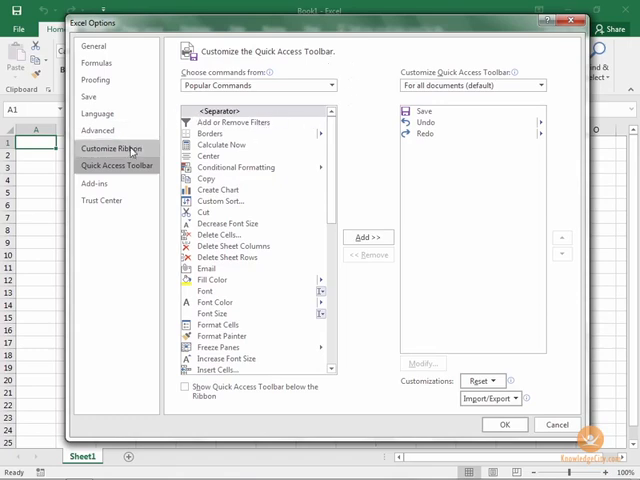
pyautogui.click(109, 148)
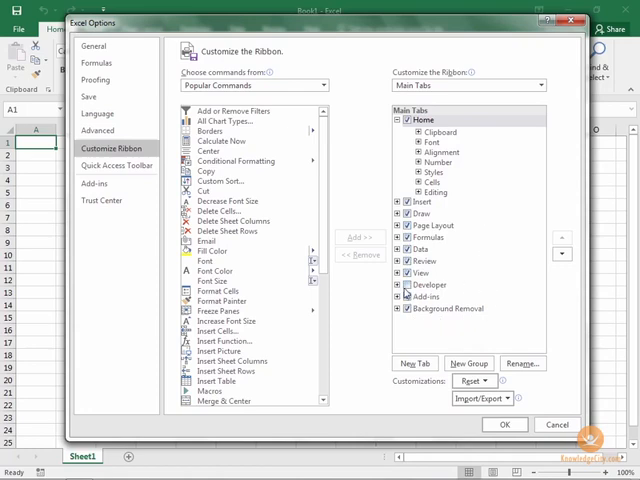
pyautogui.moveTo(432, 290)
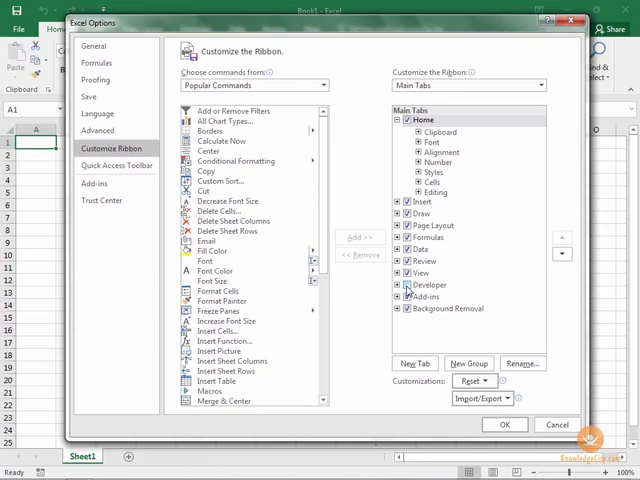
pyautogui.click(430, 285)
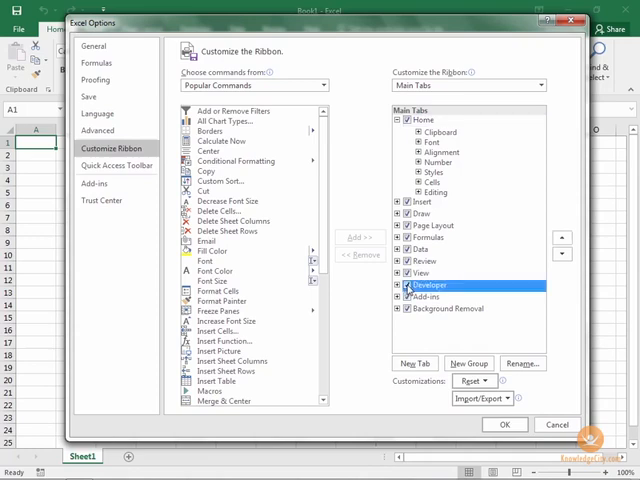
# Apply the Developer tab, then reopen ribbon customization and untick Developer.
pyautogui.click(504, 424)
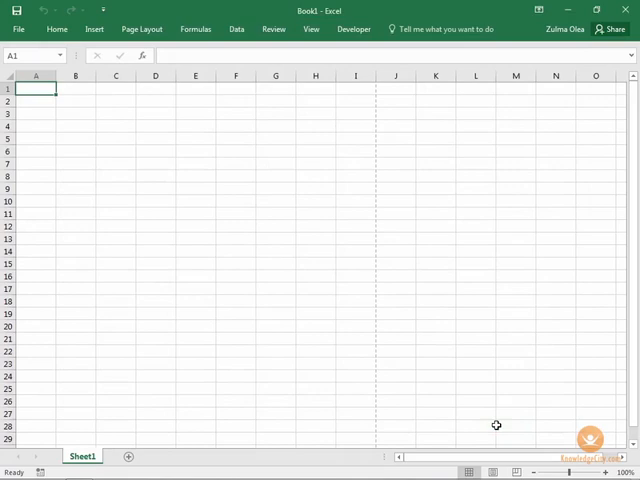
pyautogui.moveTo(312, 42)
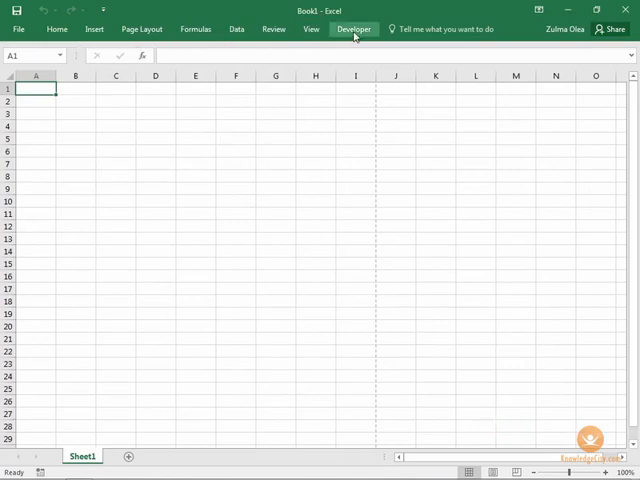
pyautogui.click(540, 10)
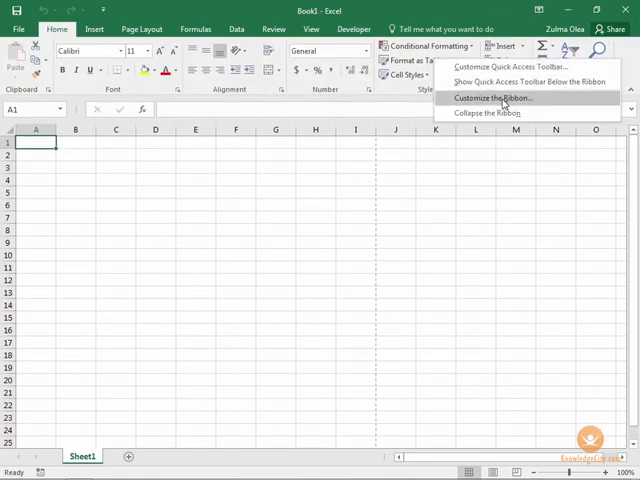
pyautogui.click(495, 97)
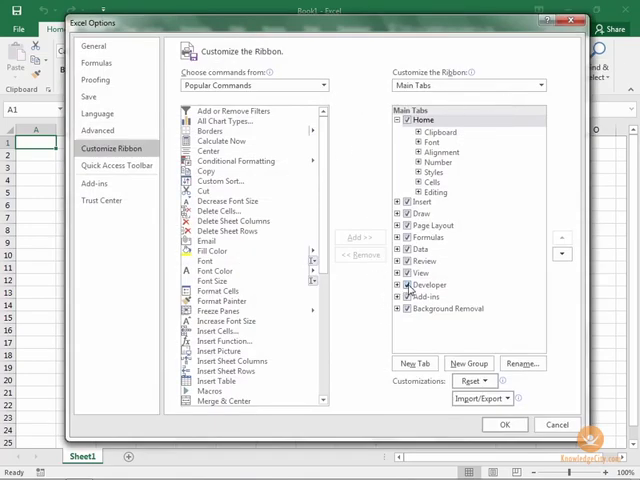
pyautogui.click(428, 285)
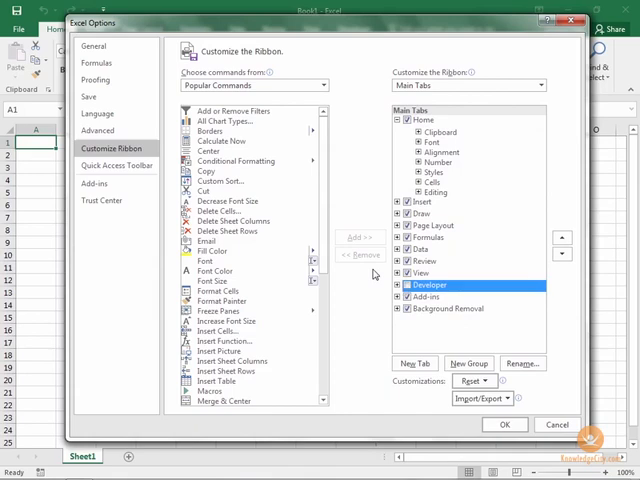
pyautogui.moveTo(356, 377)
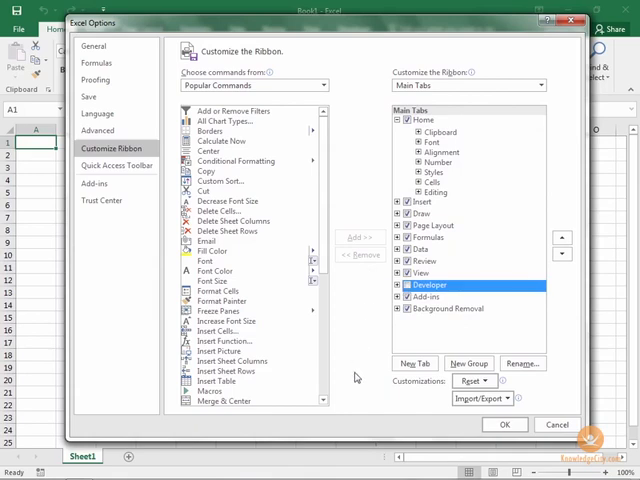
pyautogui.moveTo(363, 396)
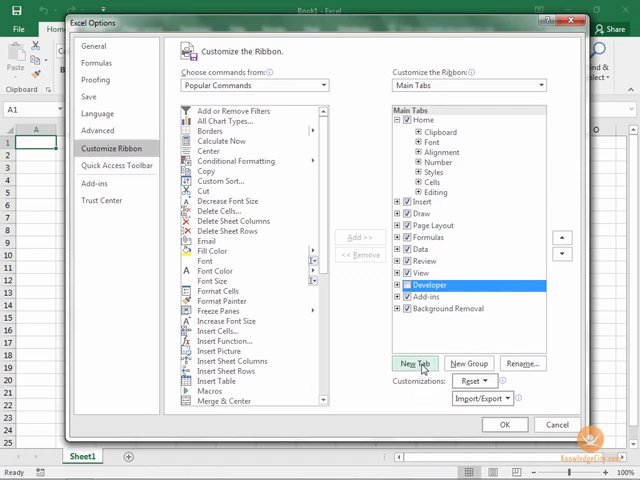
# Add a new custom tab and rename it 'My Ribbon Tab'.
pyautogui.click(415, 363)
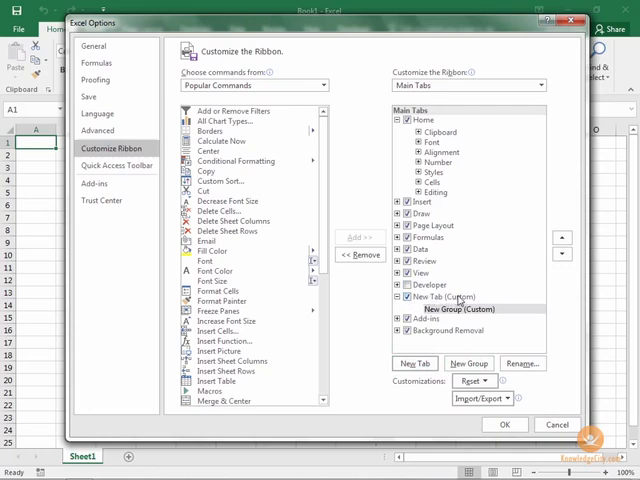
pyautogui.moveTo(470, 302)
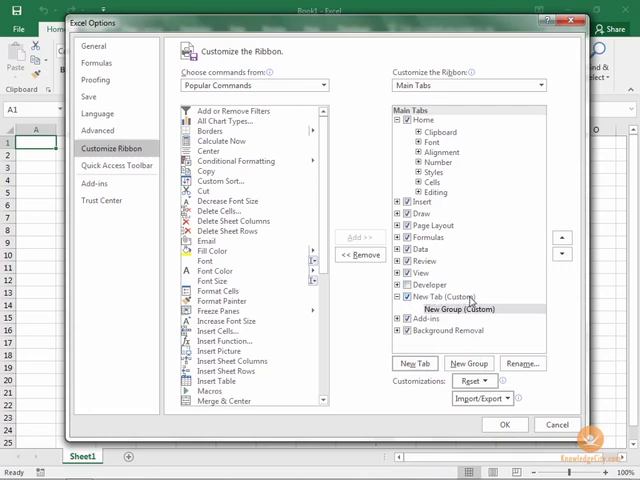
pyautogui.click(465, 308)
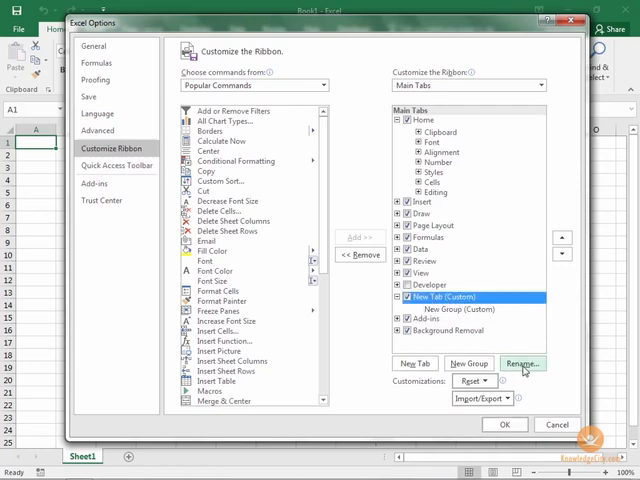
pyautogui.click(521, 363)
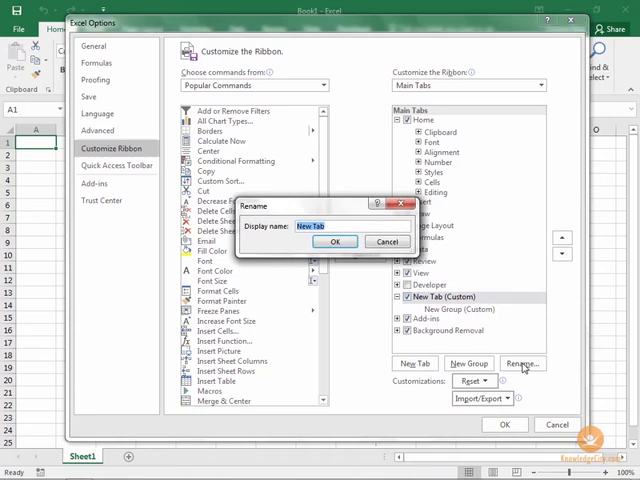
pyautogui.write('My')
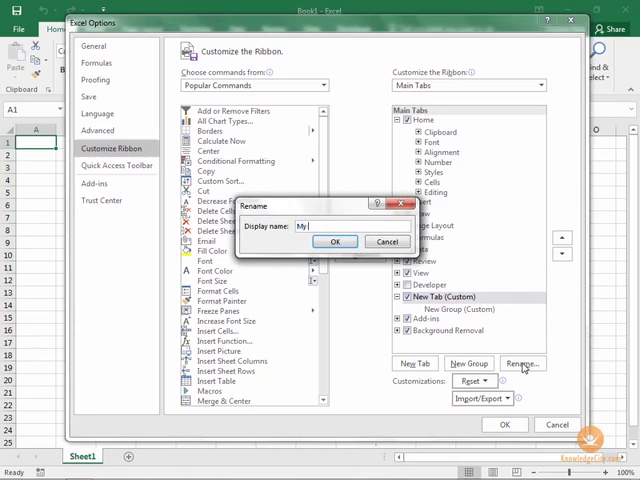
pyautogui.write('Ribbon')
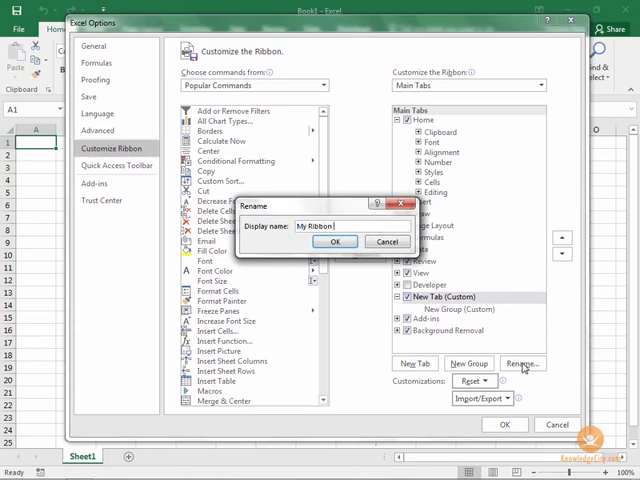
pyautogui.write('Tab')
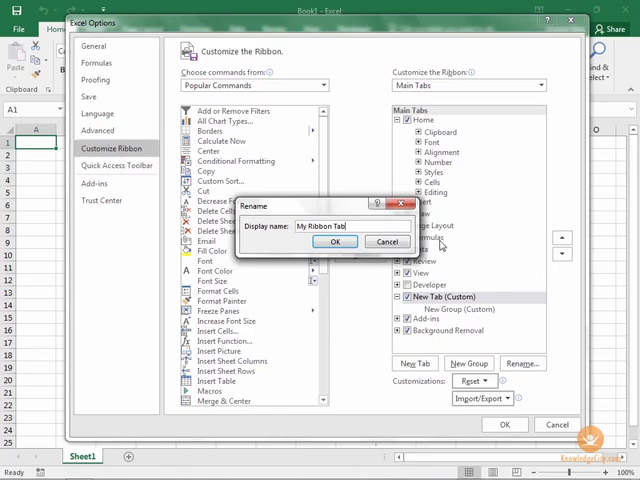
pyautogui.click(335, 241)
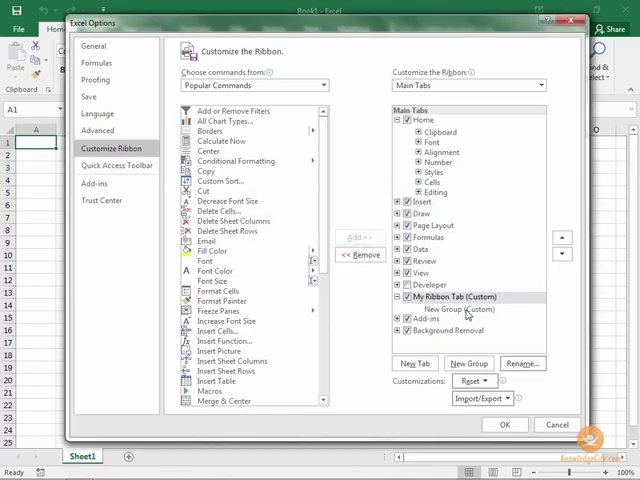
# Rename the tab's new group to 'Group 1'.
pyautogui.click(455, 309)
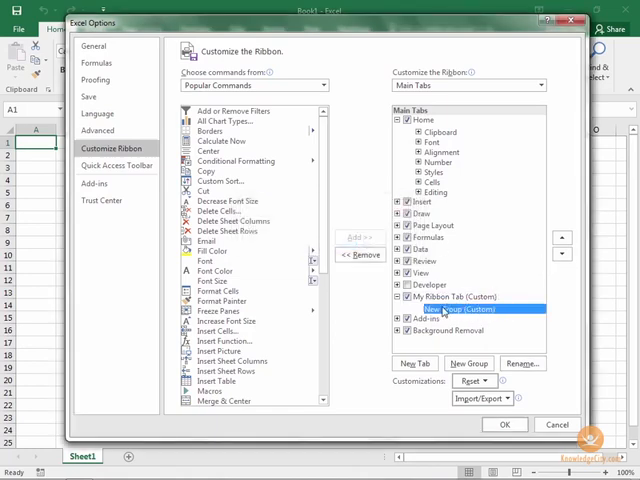
pyautogui.click(521, 363)
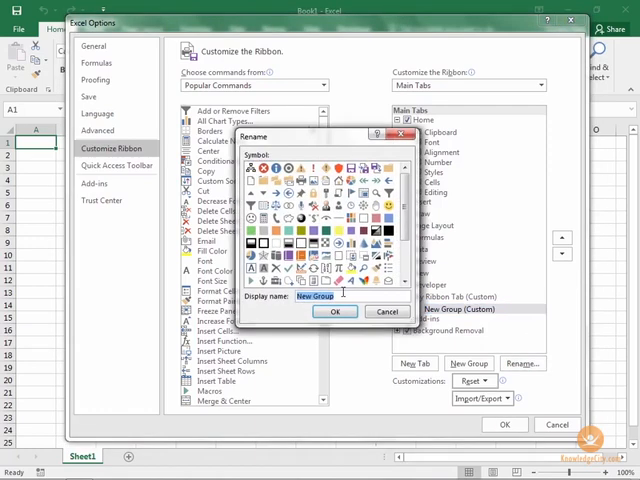
pyautogui.write('Group')
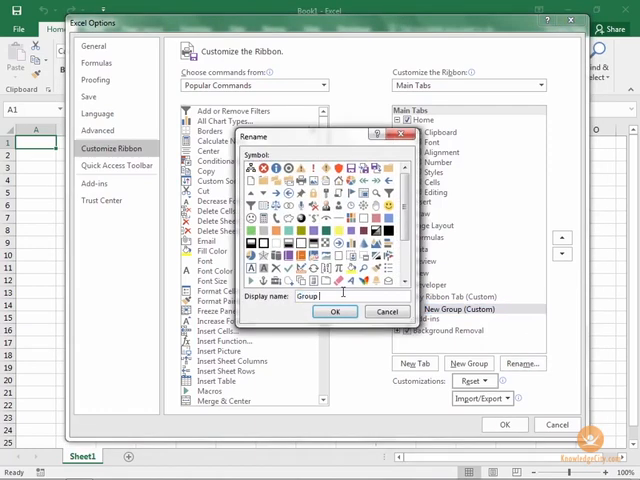
pyautogui.write('1')
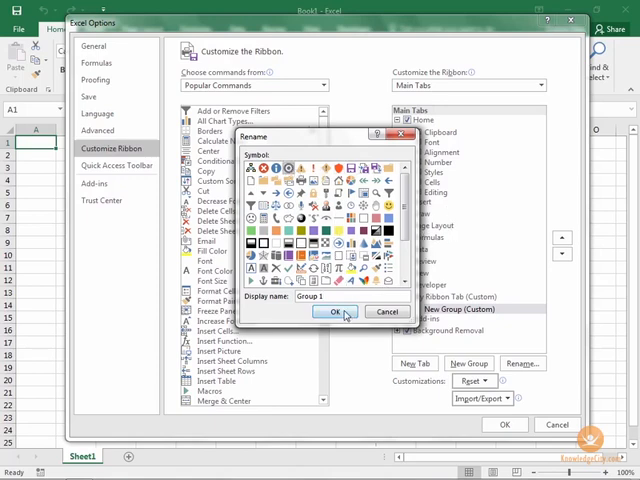
pyautogui.click(343, 311)
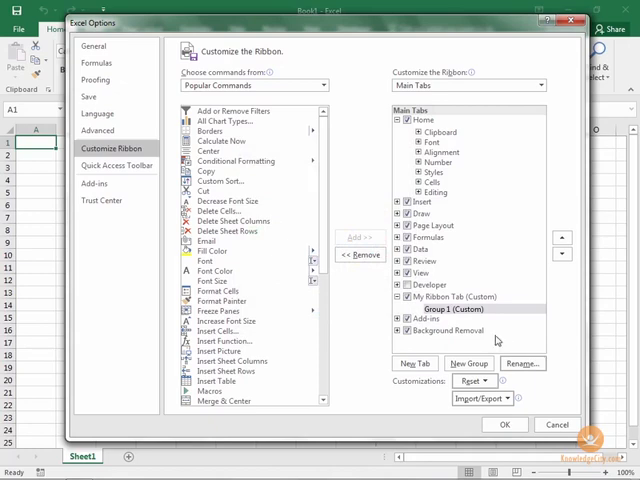
pyautogui.moveTo(557, 397)
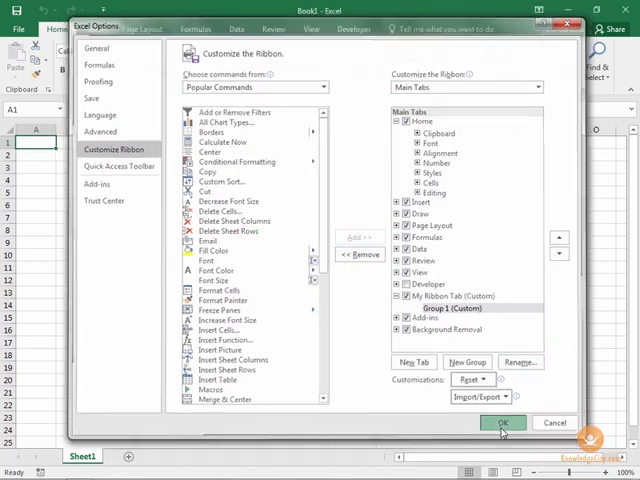
# Click OK in Excel Options and view the empty My Ribbon Tab.
pyautogui.click(503, 422)
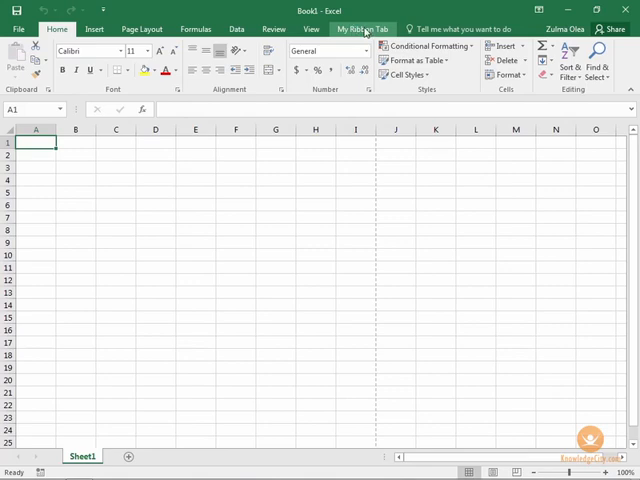
pyautogui.click(362, 28)
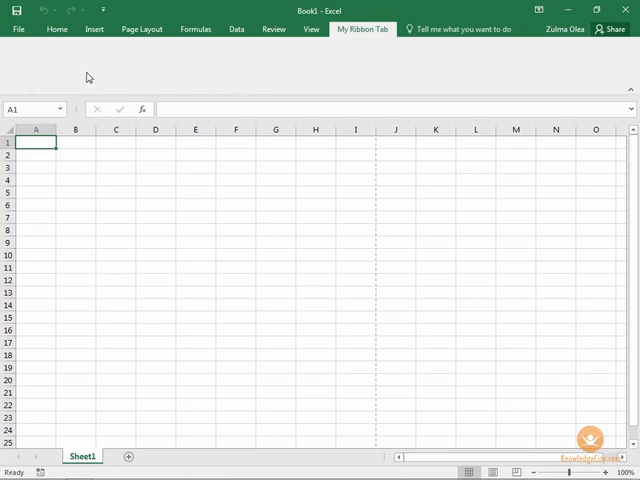
pyautogui.moveTo(534, 88)
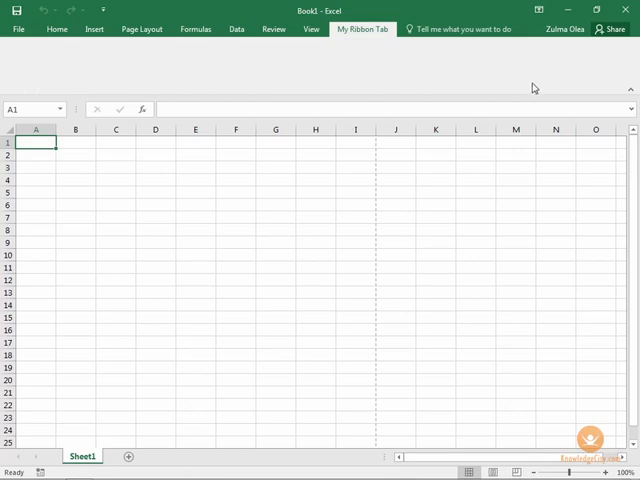
pyautogui.moveTo(430, 71)
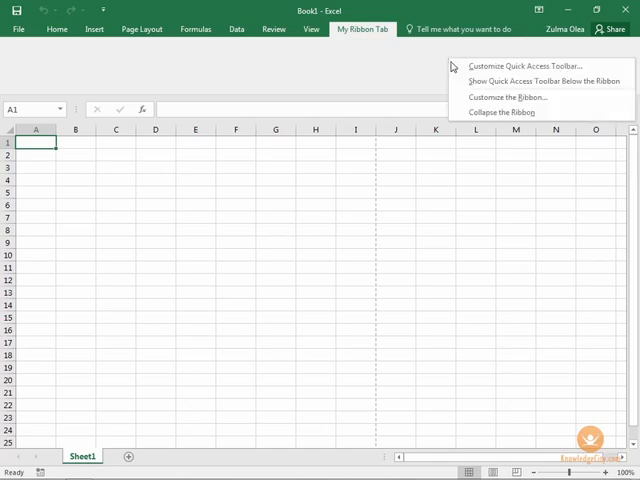
# Reopen ribbon customization, select Group 1, and add Calculator and AutoFilter.
pyautogui.click(509, 96)
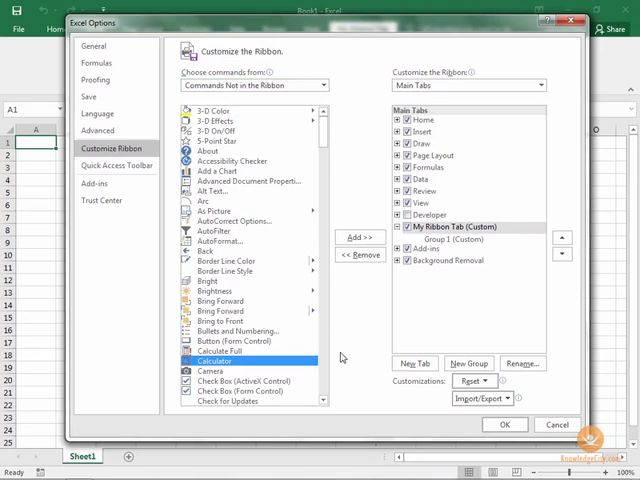
pyautogui.moveTo(365, 371)
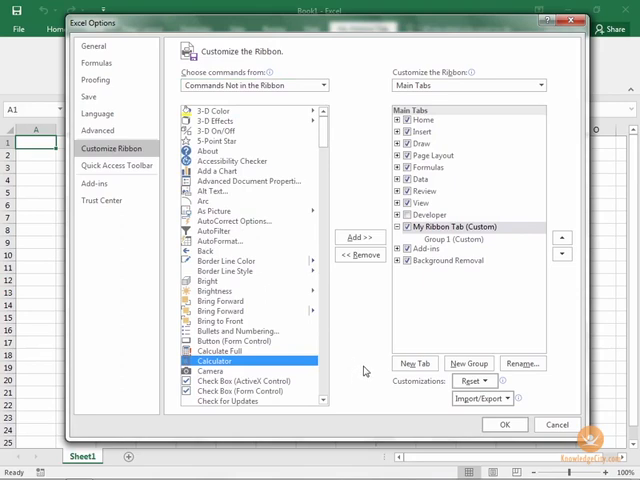
pyautogui.moveTo(363, 371)
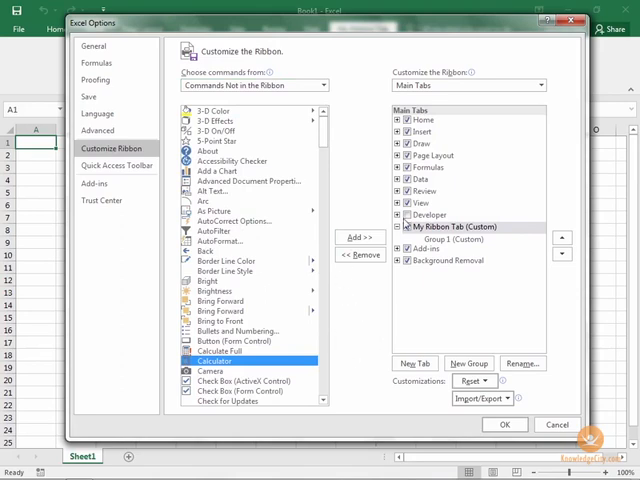
pyautogui.click(460, 240)
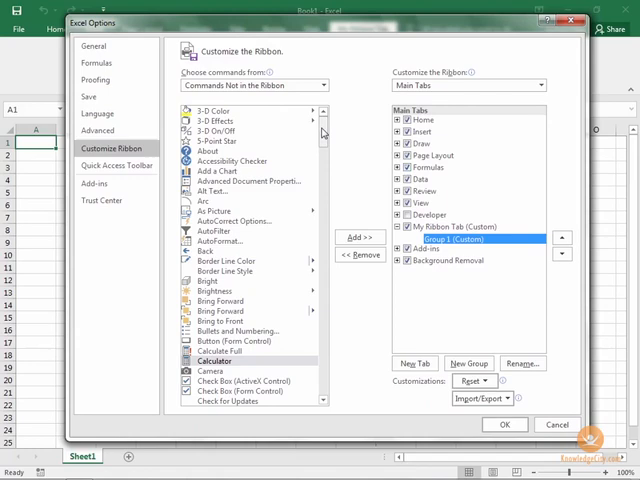
pyautogui.scroll(-3)
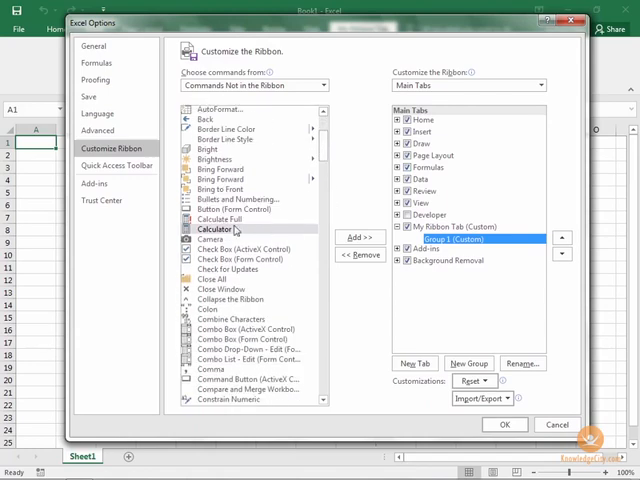
pyautogui.click(215, 231)
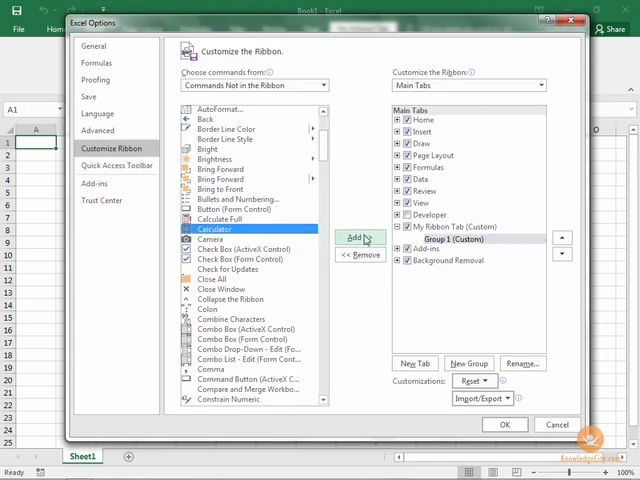
pyautogui.click(356, 238)
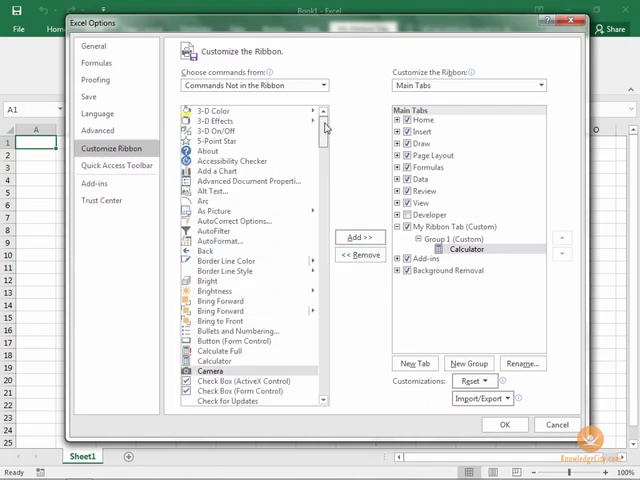
pyautogui.moveTo(218, 231)
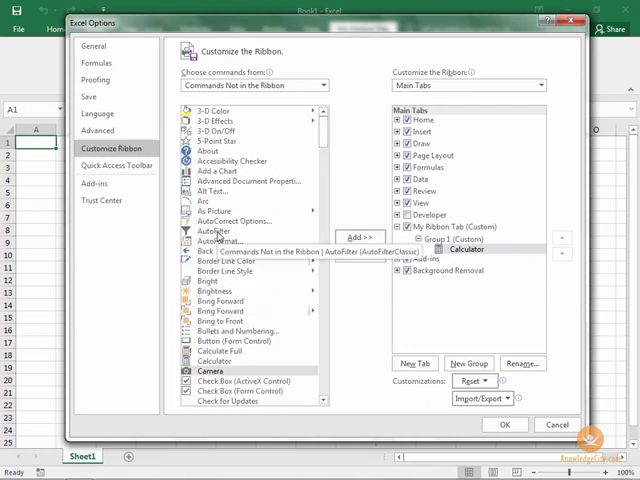
pyautogui.click(218, 231)
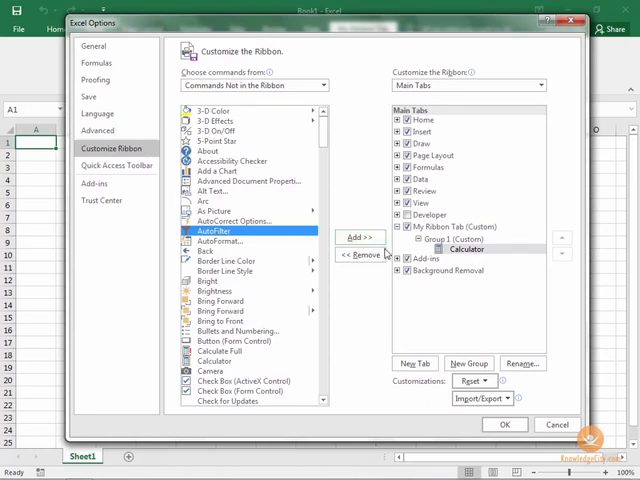
pyautogui.click(358, 237)
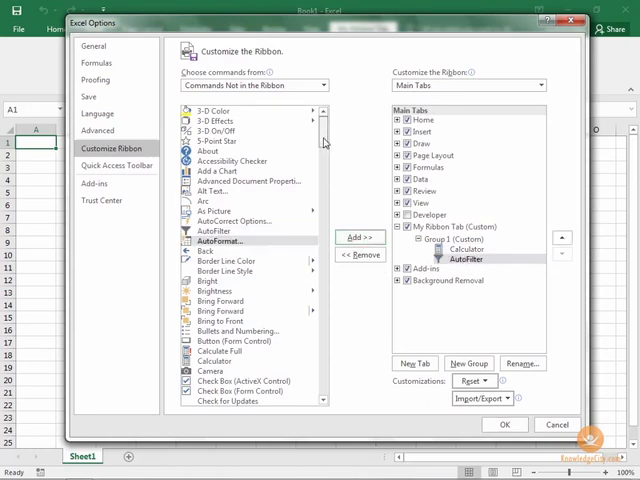
# Add Form, Zoom In and Zoom Out to Group 1.
pyautogui.scroll(-3)
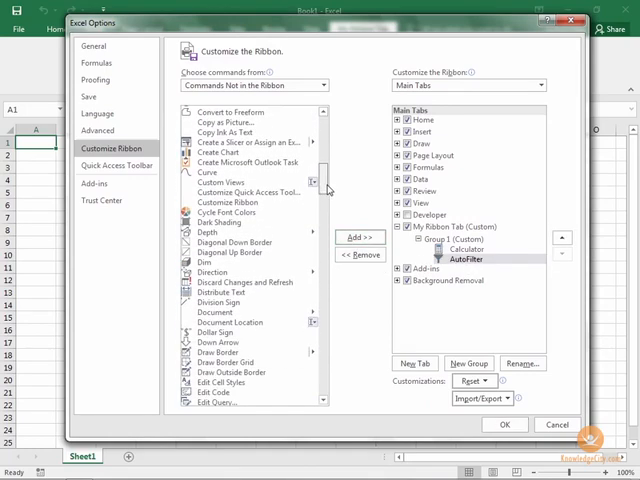
pyautogui.scroll(-3)
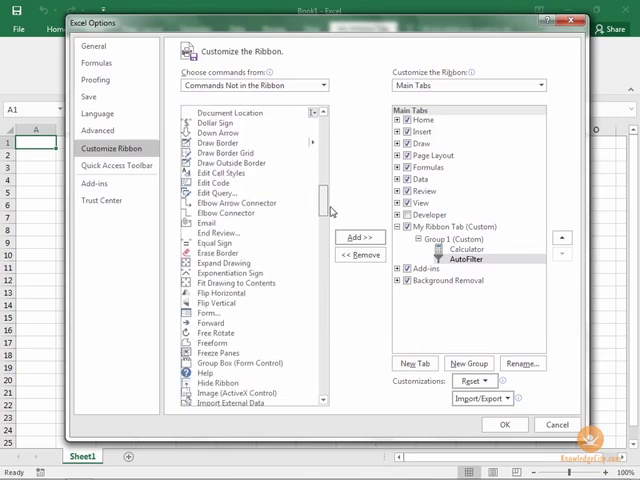
pyautogui.scroll(-3)
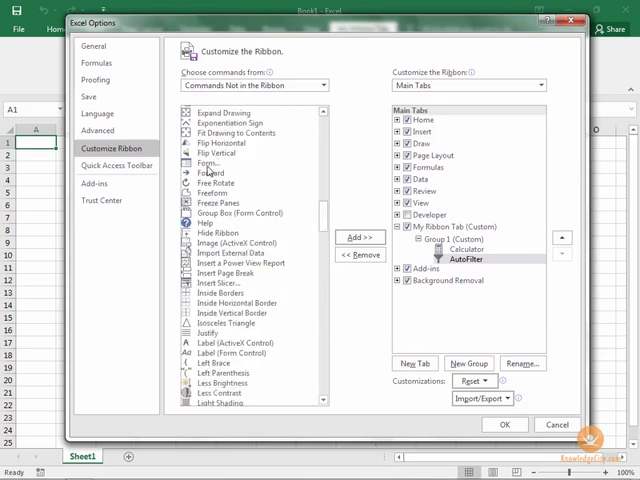
pyautogui.click(354, 238)
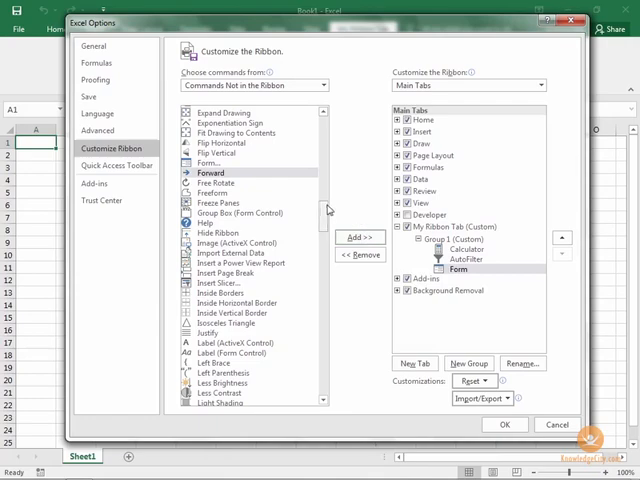
pyautogui.scroll(-3)
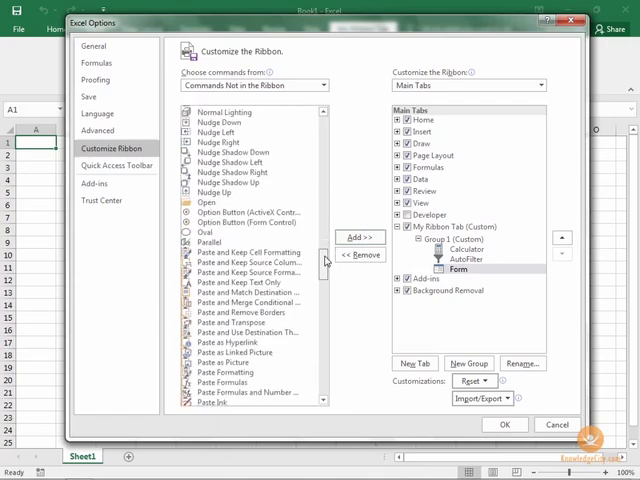
pyautogui.scroll(-3)
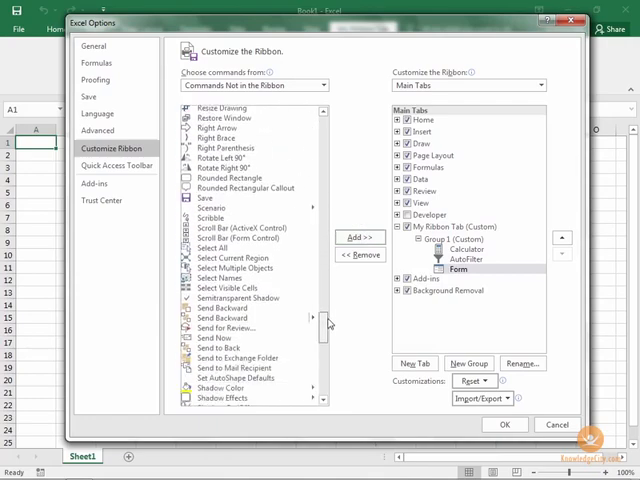
pyautogui.scroll(-3)
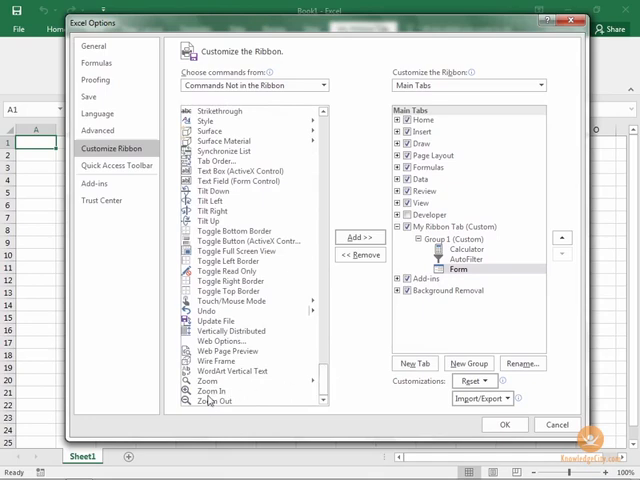
pyautogui.click(235, 386)
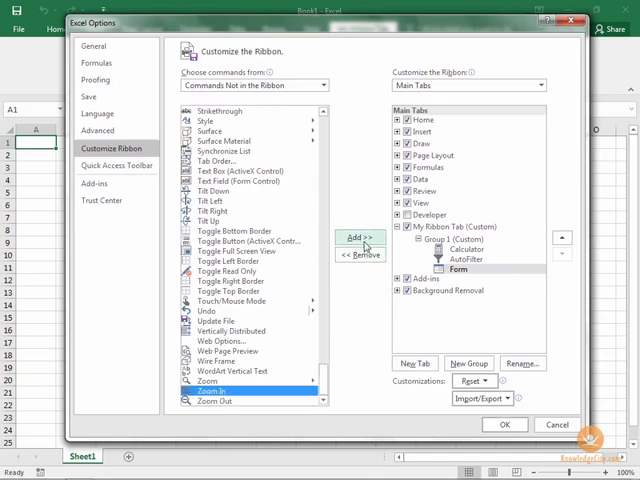
pyautogui.click(358, 237)
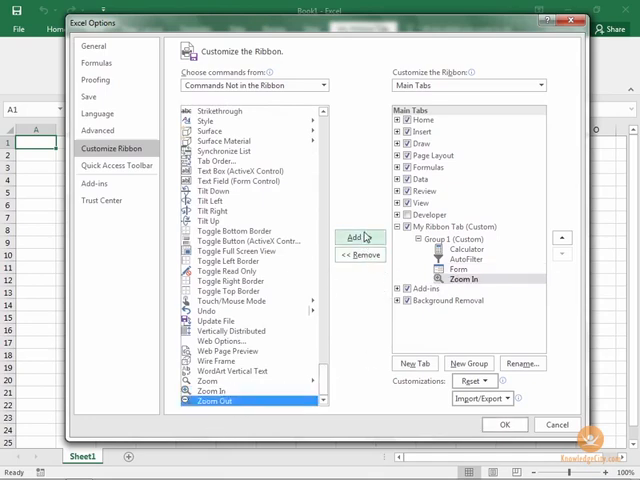
pyautogui.click(357, 237)
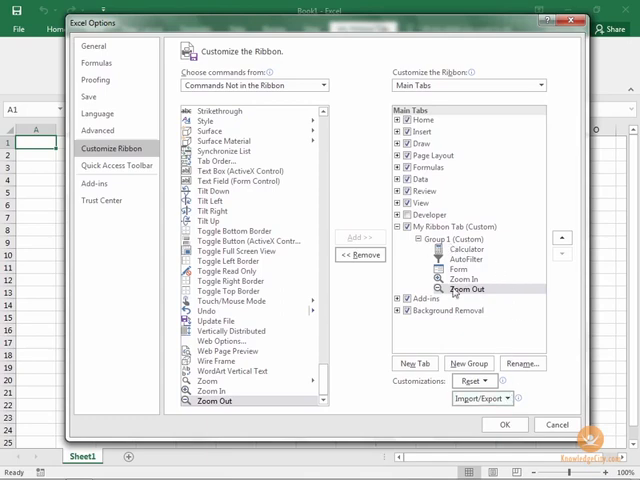
# Create a new group in My Ribbon Tab named 'Group 2'.
pyautogui.click(475, 363)
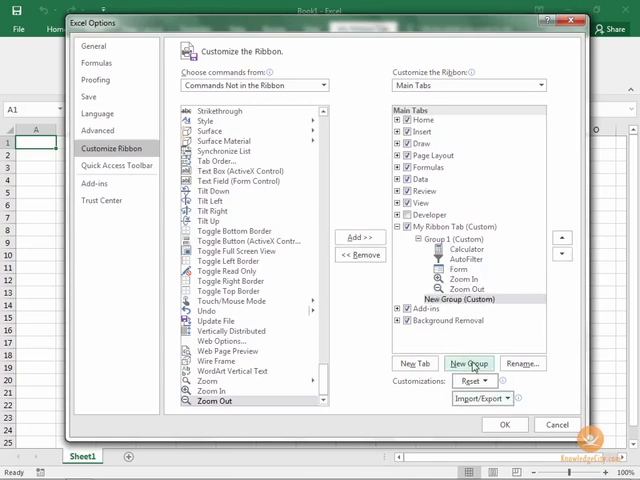
pyautogui.click(470, 302)
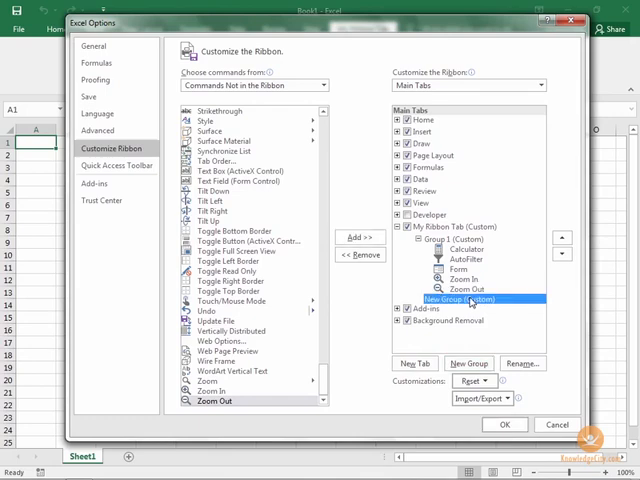
pyautogui.click(521, 363)
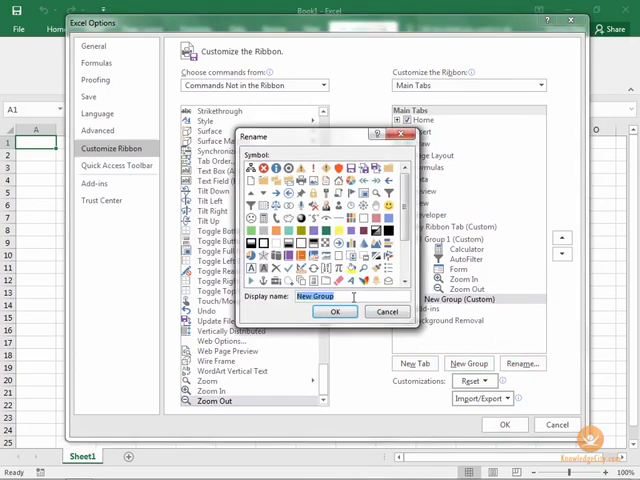
pyautogui.write('Group 2')
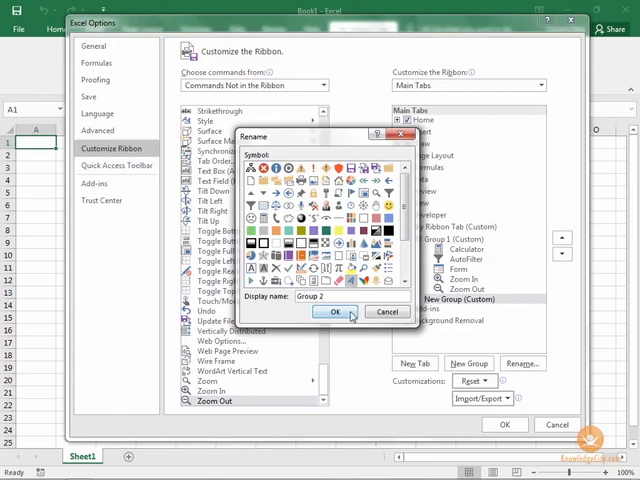
pyautogui.click(335, 311)
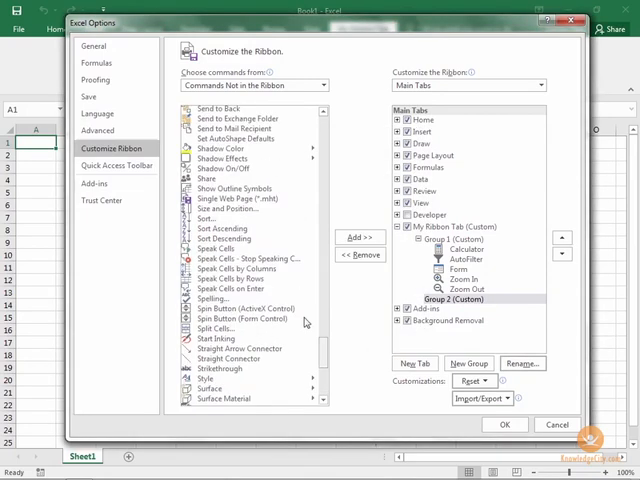
# Add Sort Ascending and Sort Descending to Group 2.
pyautogui.click(215, 228)
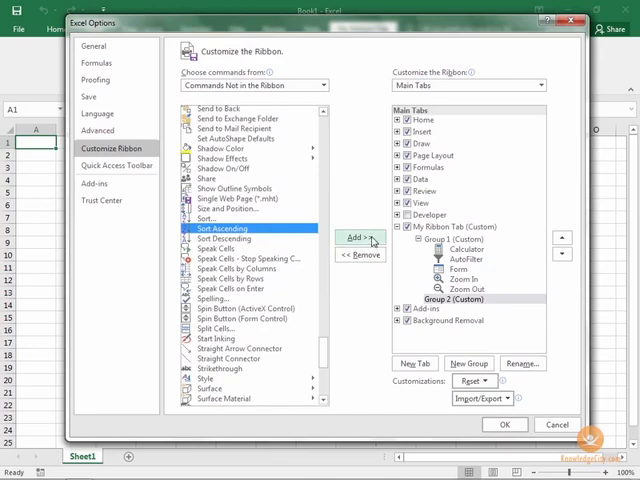
pyautogui.click(354, 238)
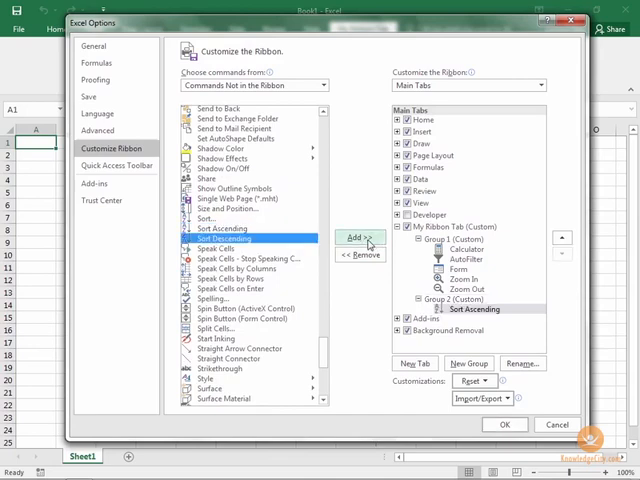
pyautogui.click(358, 238)
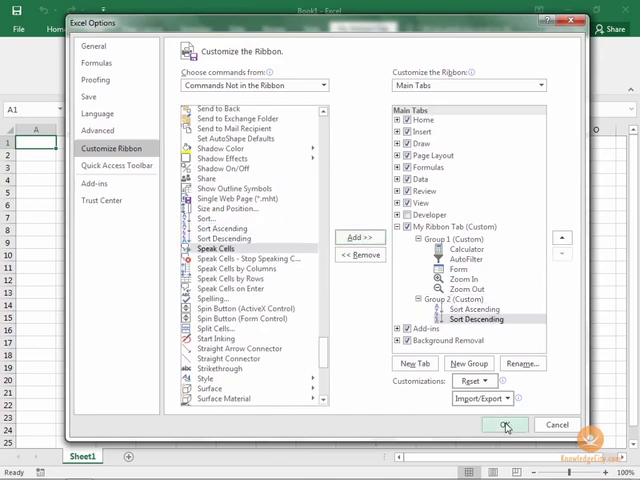
# Save the ribbon customization and test Zoom In and Zoom Out on My Ribbon Tab.
pyautogui.click(501, 425)
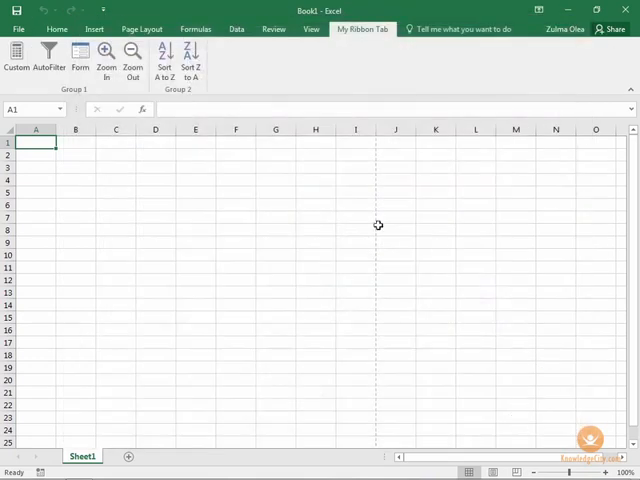
pyautogui.moveTo(430, 75)
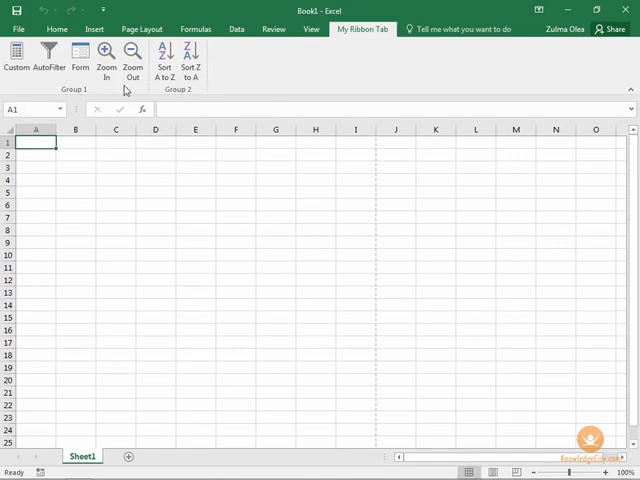
pyautogui.click(105, 57)
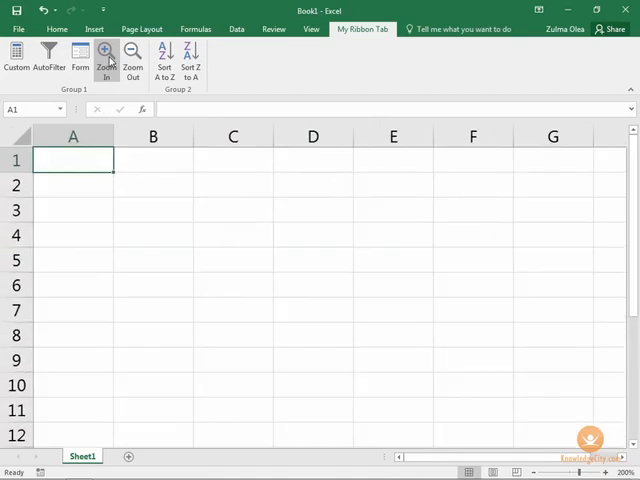
pyautogui.click(132, 57)
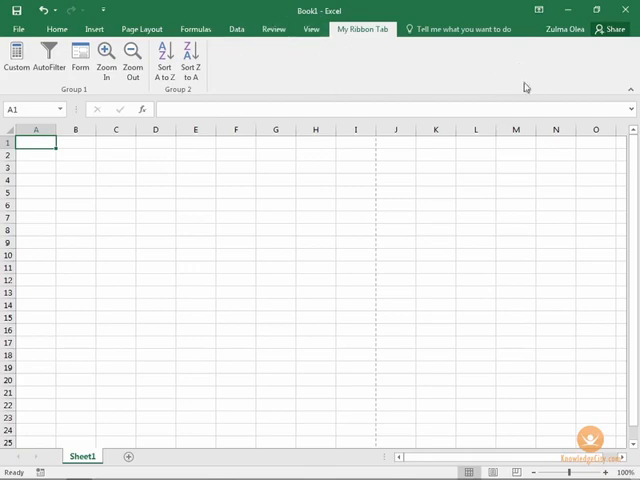
pyautogui.moveTo(310, 76)
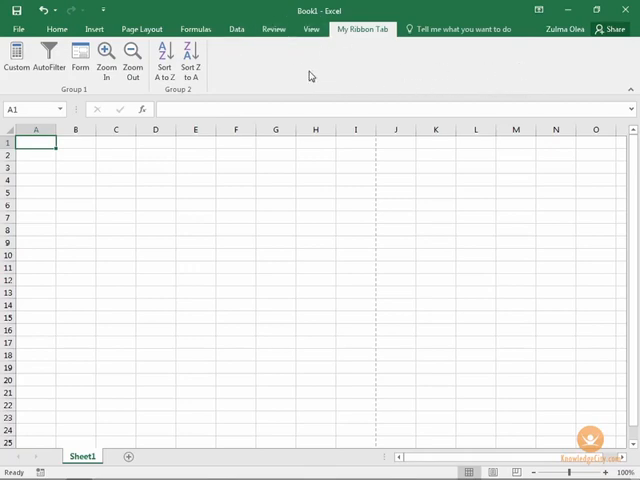